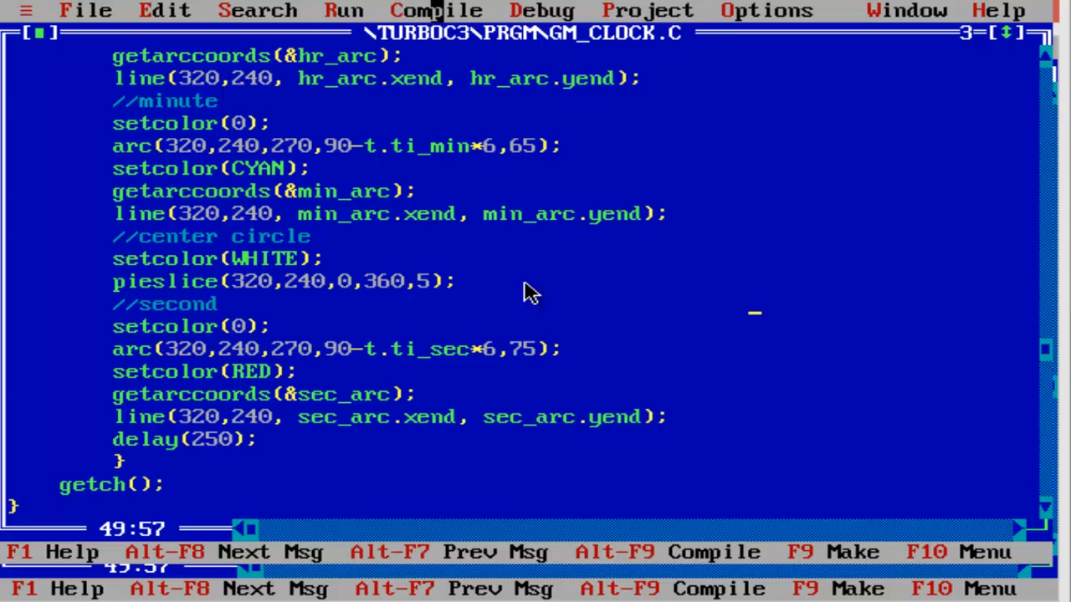
Compile GM_CLOCK.C via Compile > Compile, then start it with Run > Run
{"action": "left_click", "coordinate": [435, 10]}
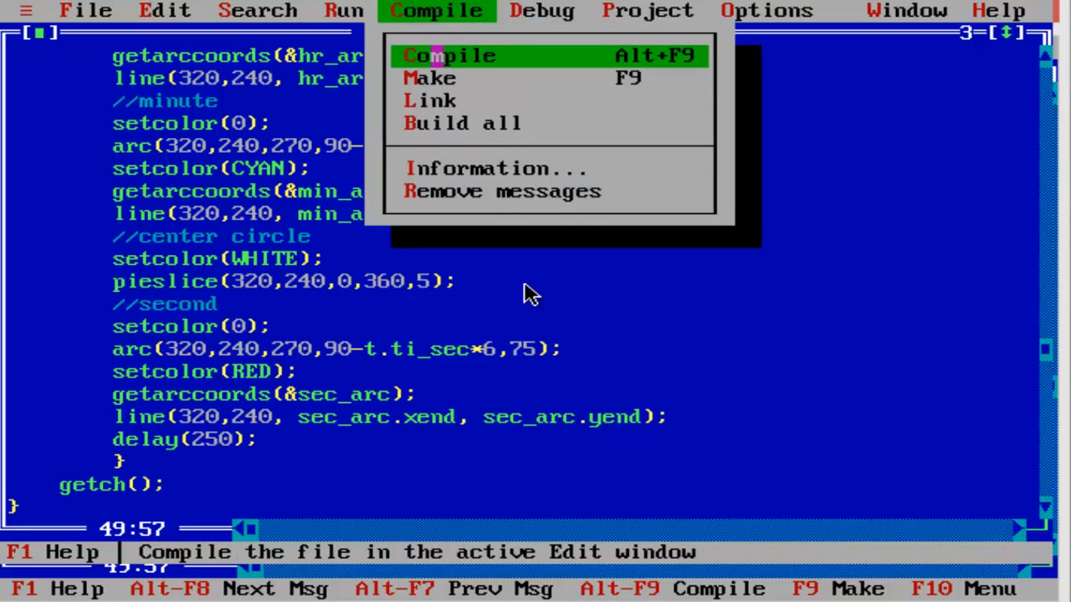
{"action": "left_click", "coordinate": [449, 55]}
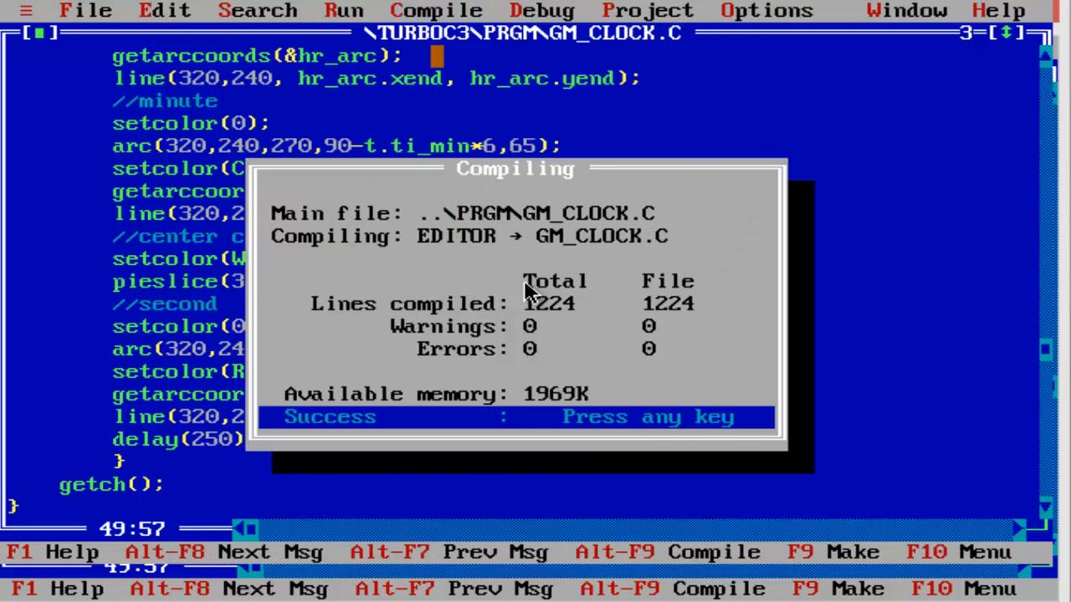
{"action": "left_click", "coordinate": [343, 10]}
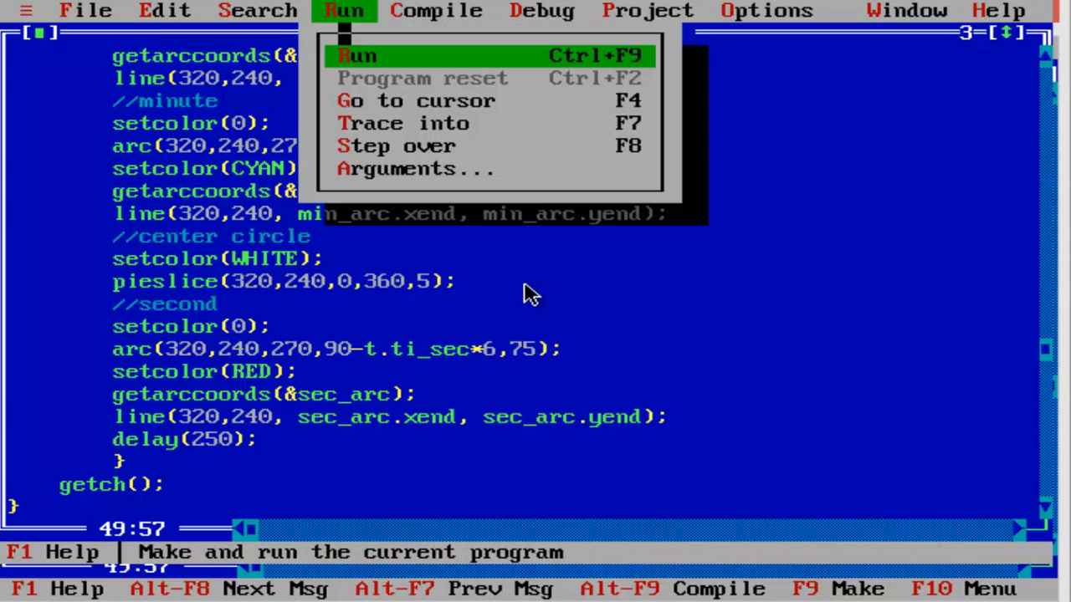
{"action": "left_click", "coordinate": [358, 55]}
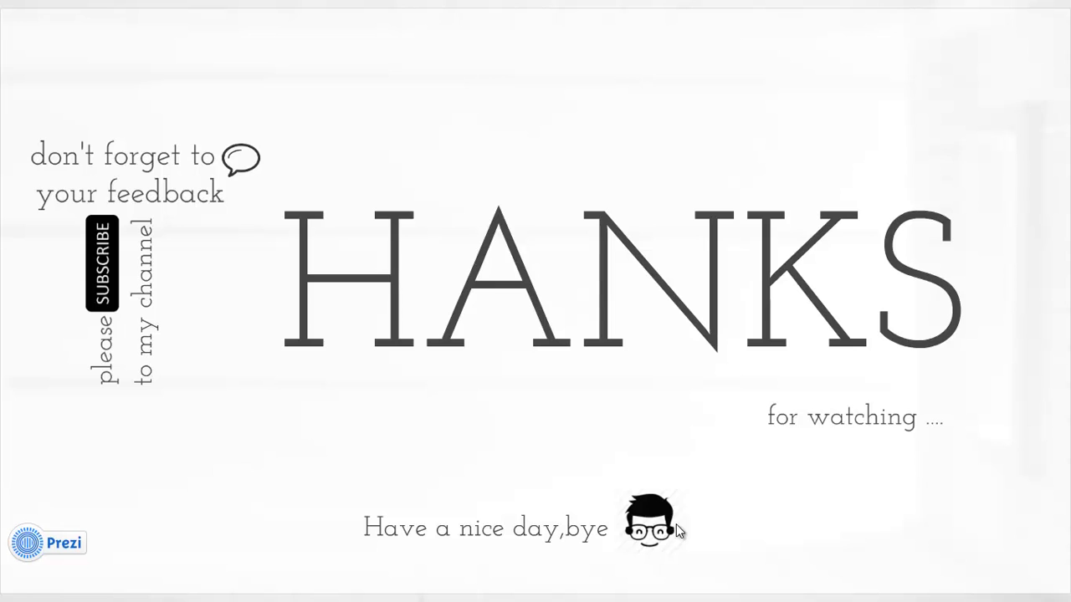
{"action": "mouse_move", "coordinate": [678, 533]}
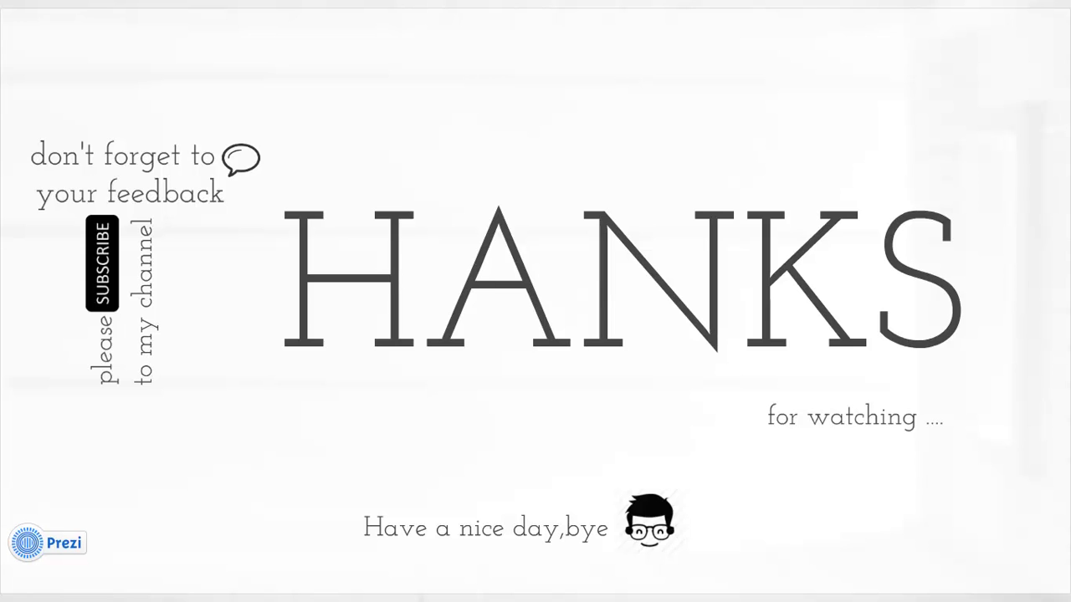